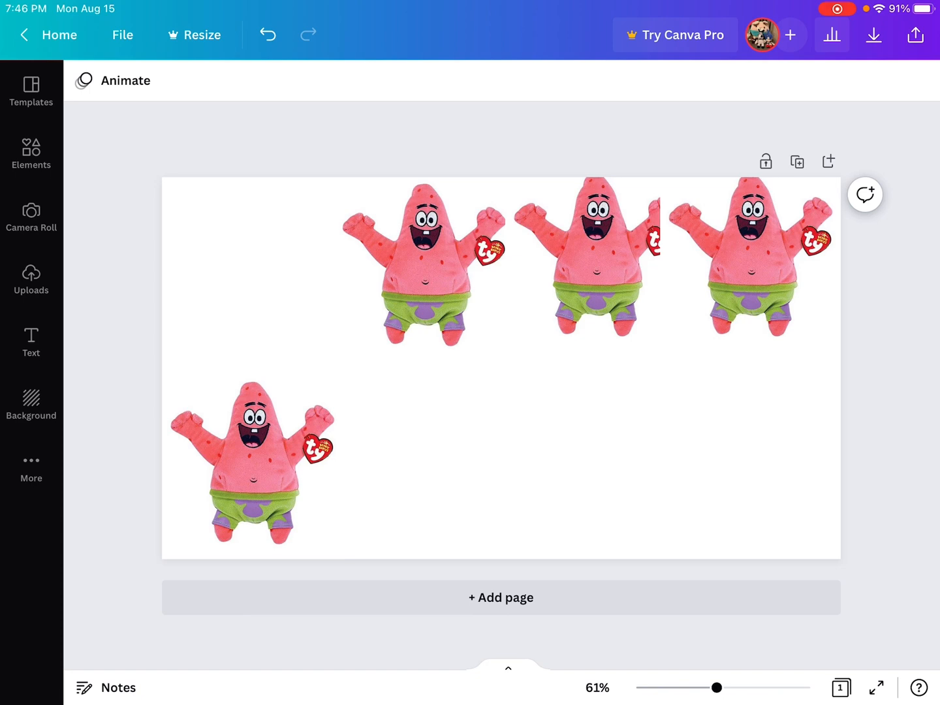
# - Delete the rightmost Patrick plush in the top row, leaving three on the page
pyautogui.click(749, 261)
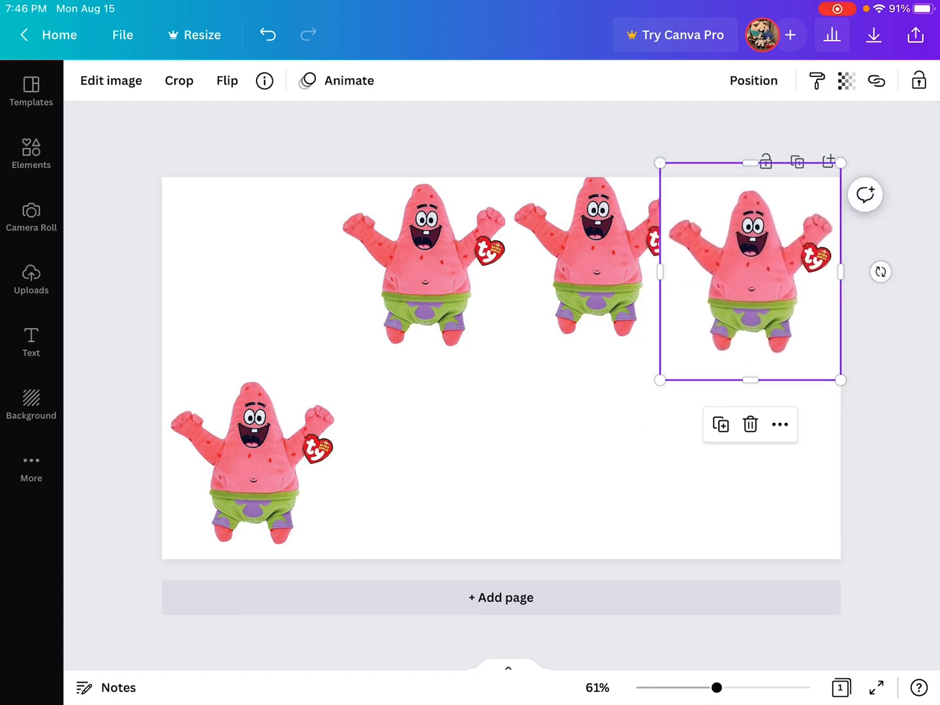
pyautogui.click(750, 424)
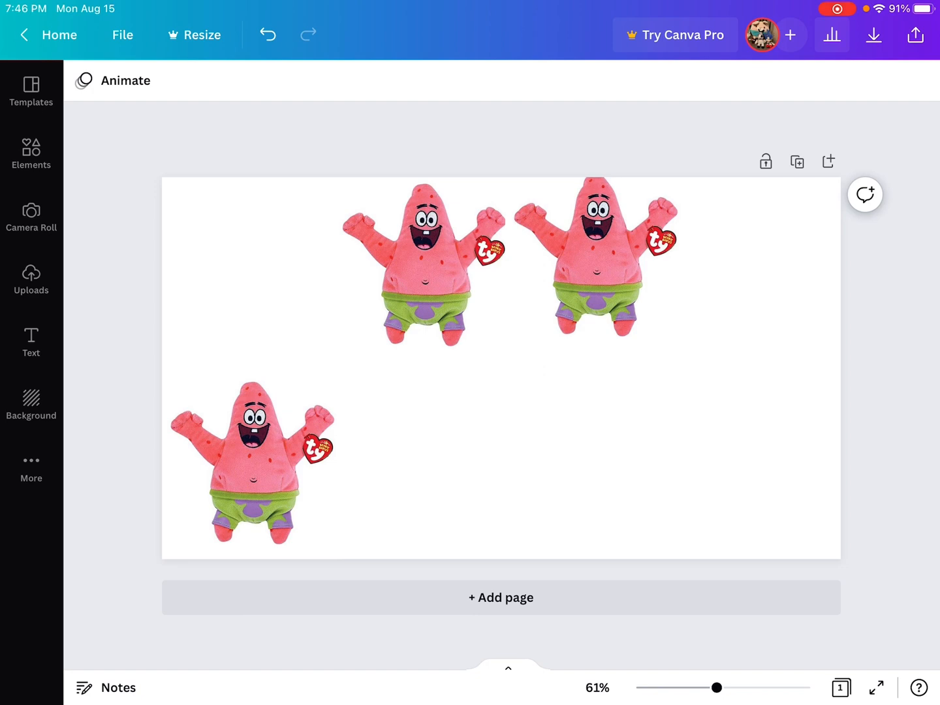
# - Remove another Patrick and keep the left one of the remaining pair for enlarging
pyautogui.click(594, 267)
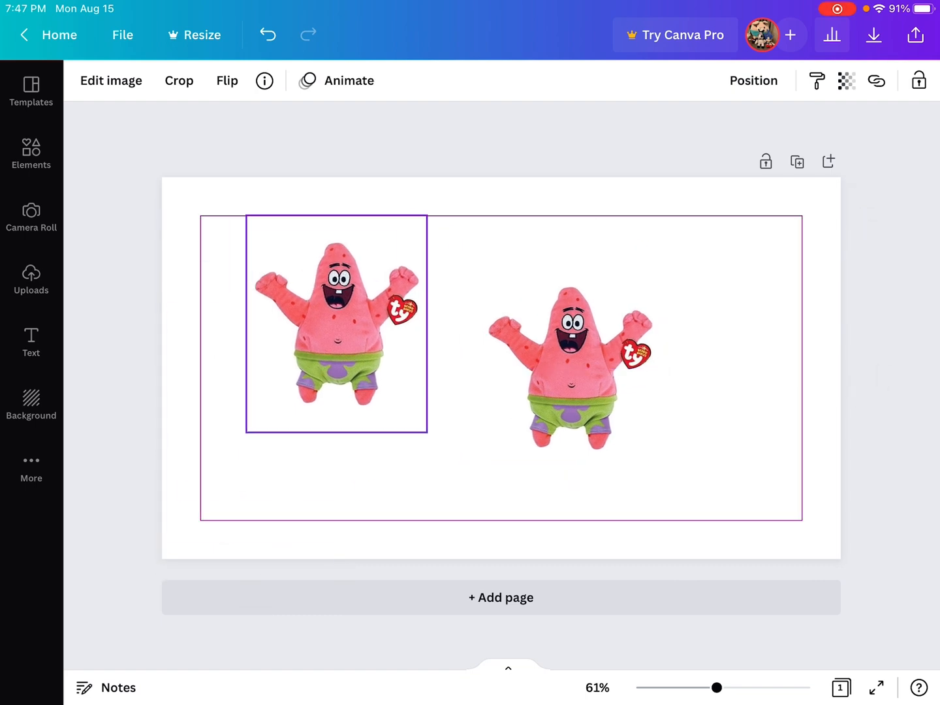
pyautogui.click(333, 329)
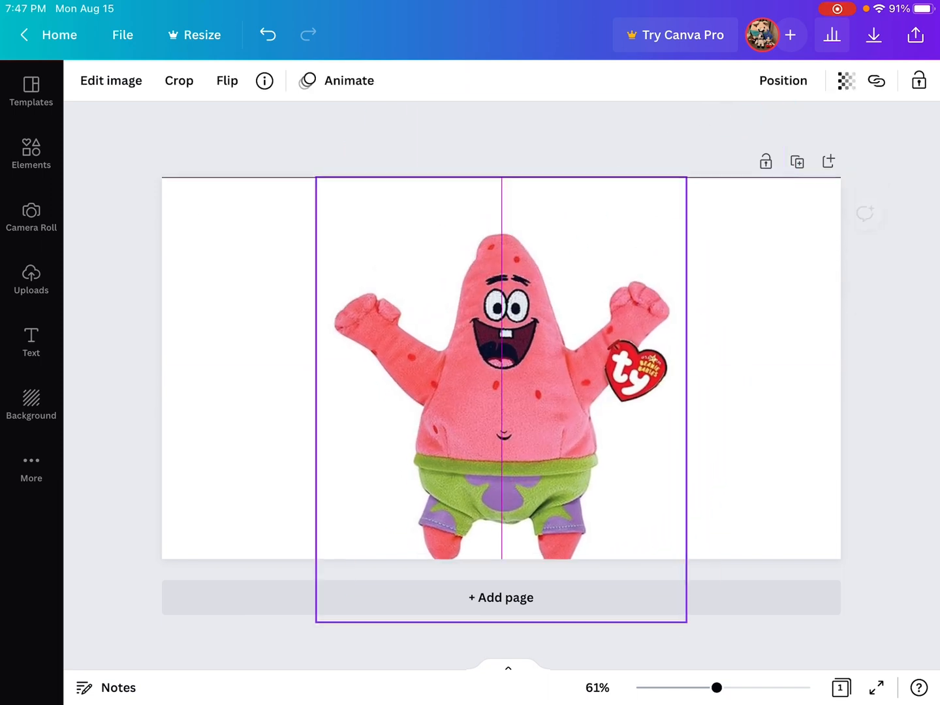
# - Undo the enlargement, move Patrick right, and duplicate it so two small Patricks sit side by side
pyautogui.click(501, 372)
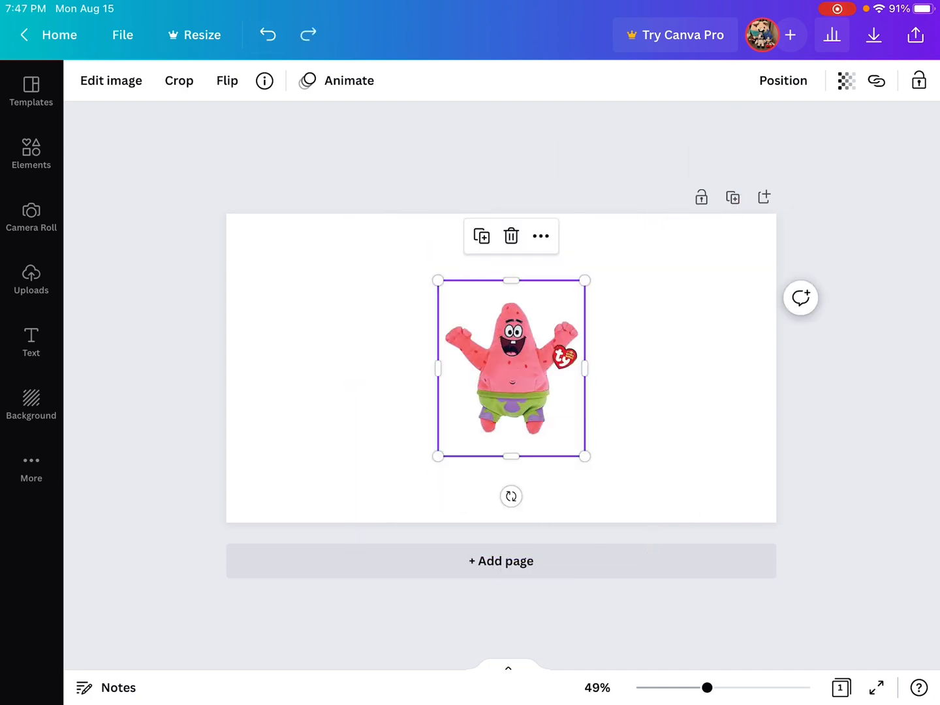
pyautogui.moveTo(510, 368); pyautogui.dragTo(549, 369)
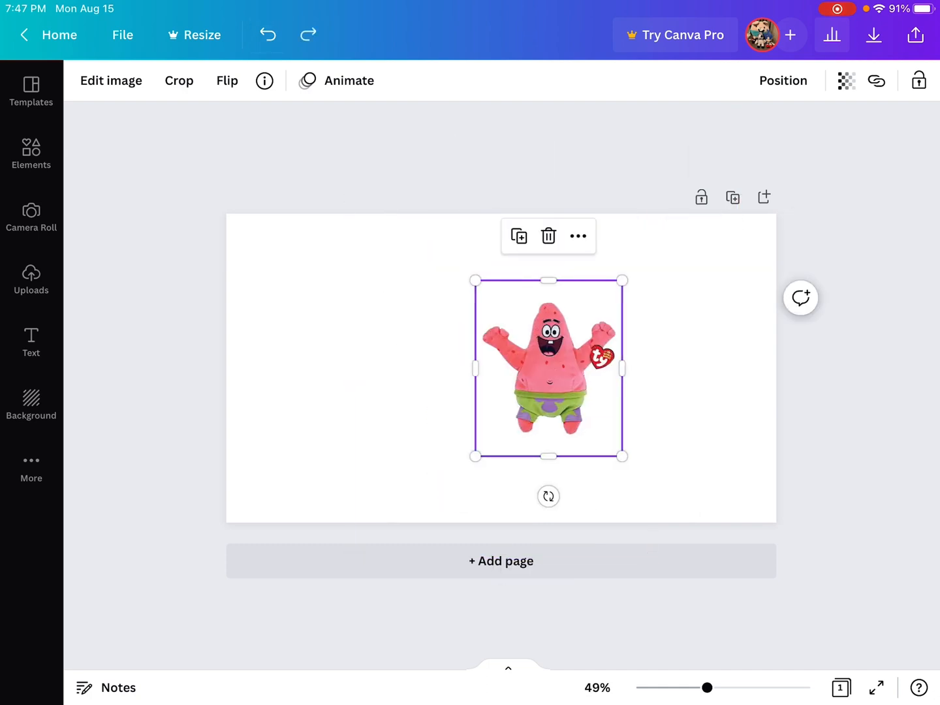
pyautogui.click(519, 236)
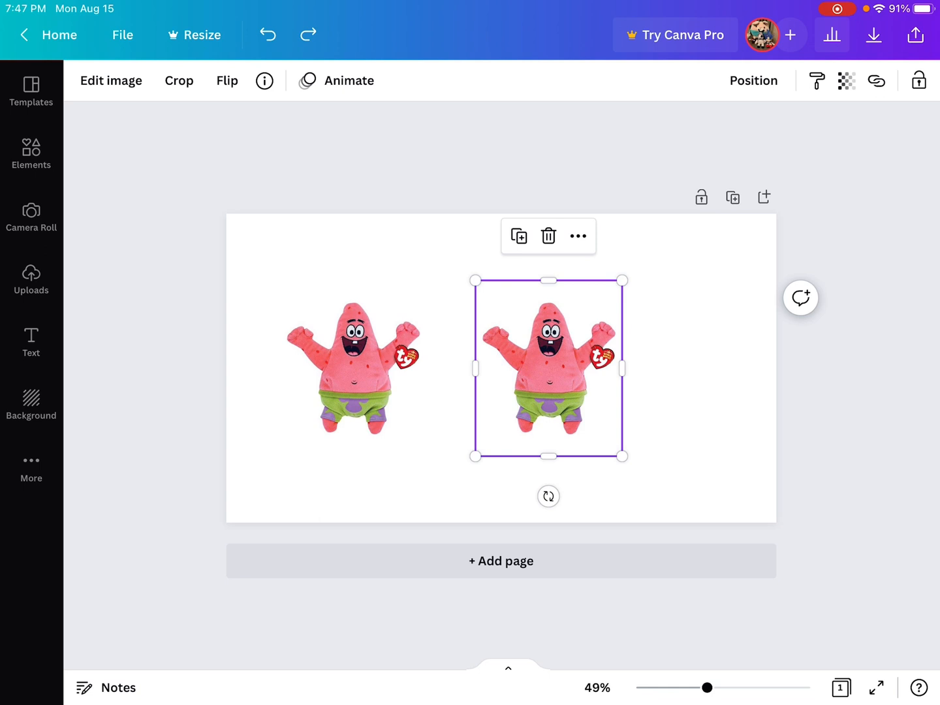